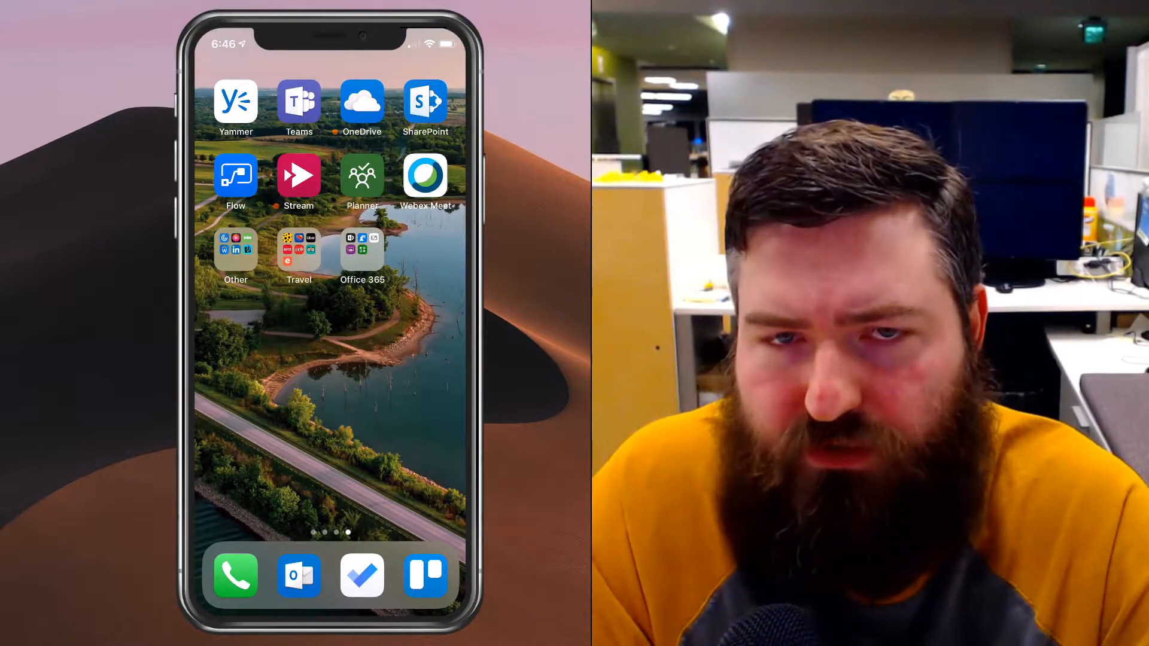
- Launch Microsoft Teams from the iPhone home screen to reach the Activity feed
left_click(298, 103)
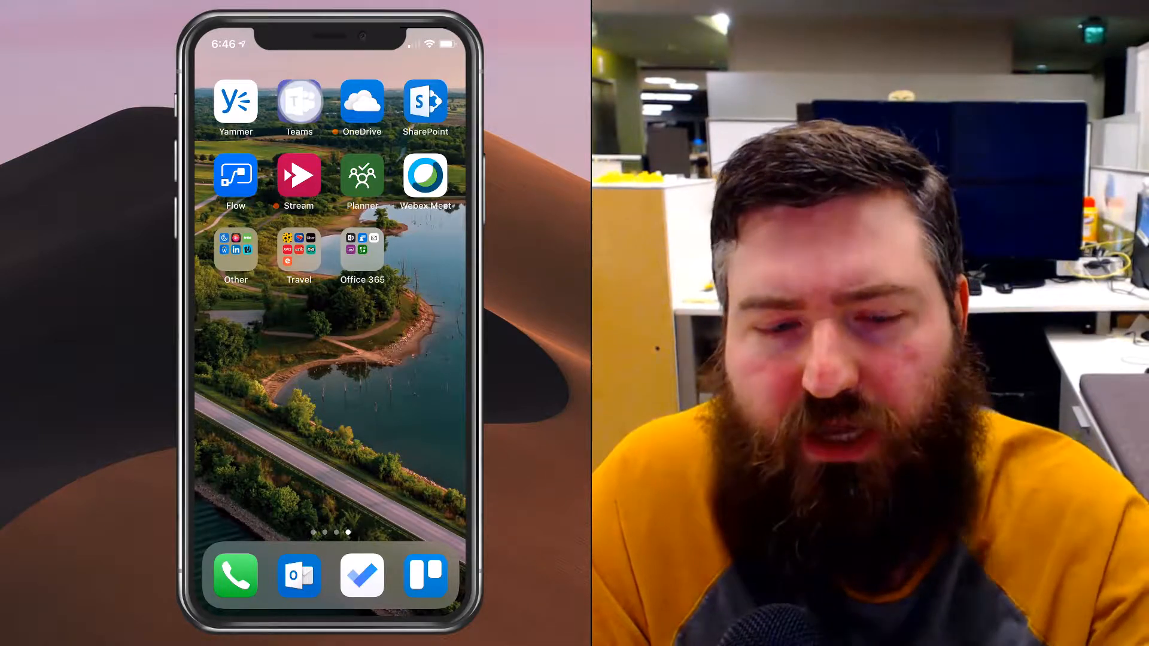
left_click(298, 102)
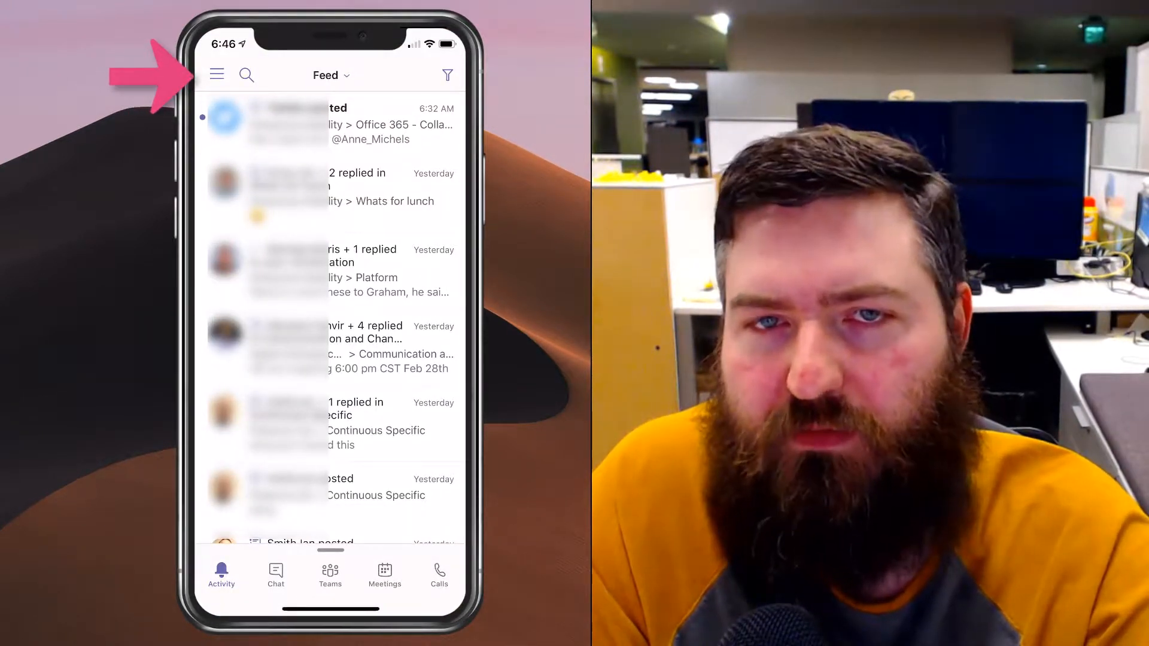
- Go to Notifications via the side menu and switch on daily quiet hours (5:00 PM–7:00 AM)
left_click(216, 75)
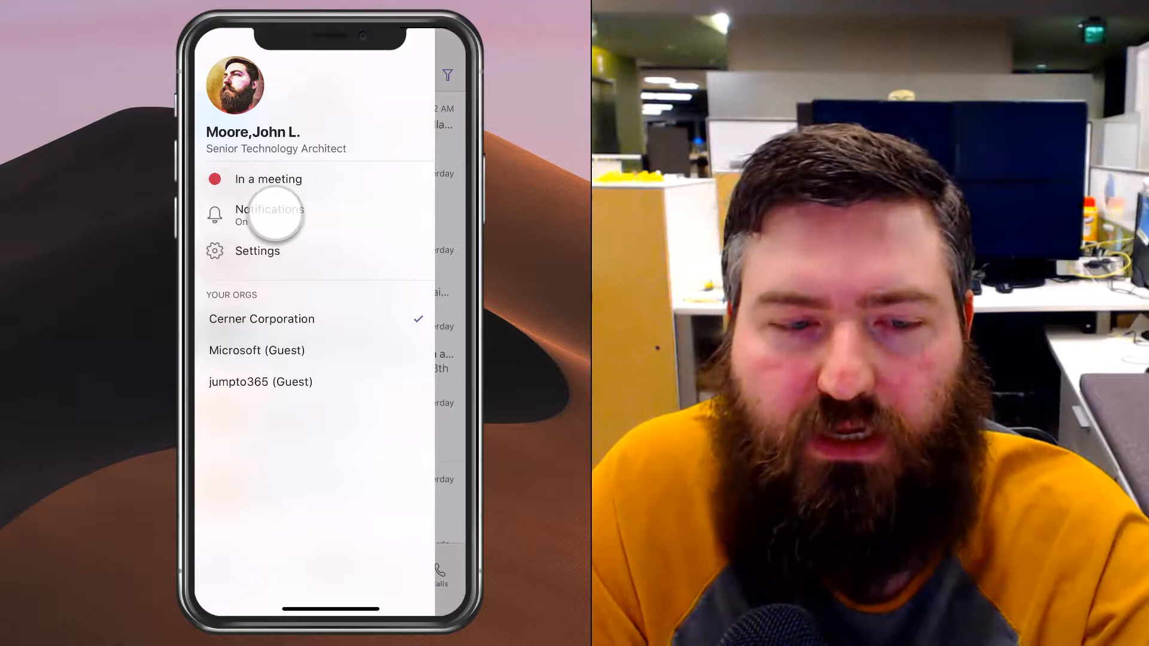
left_click(268, 215)
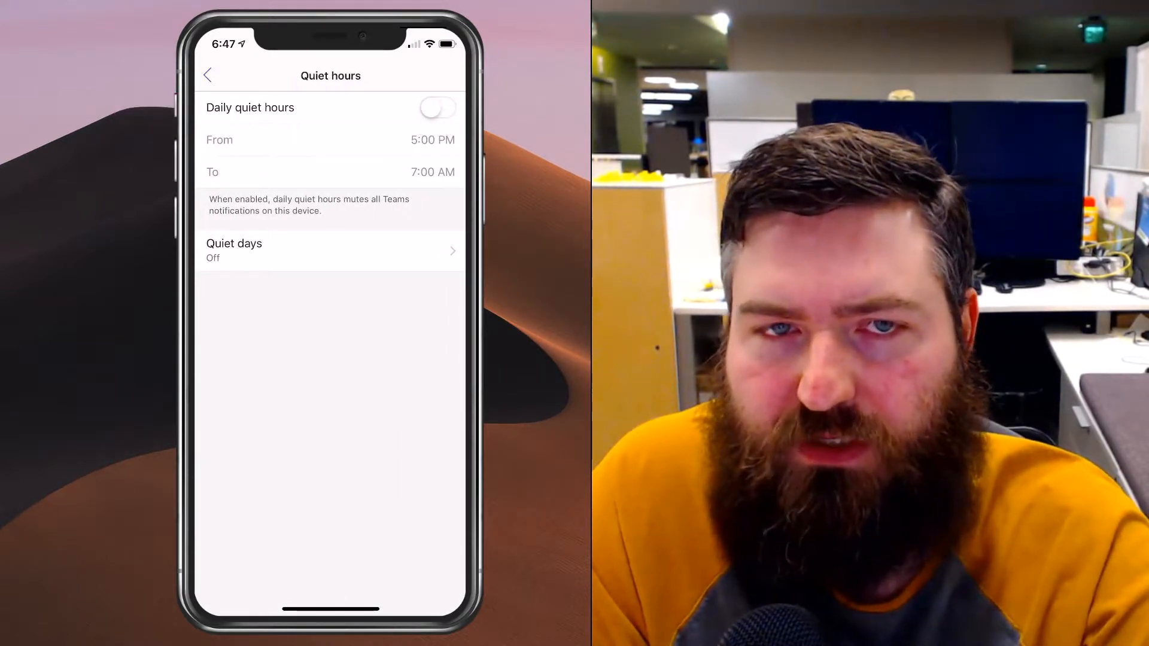
left_click(438, 107)
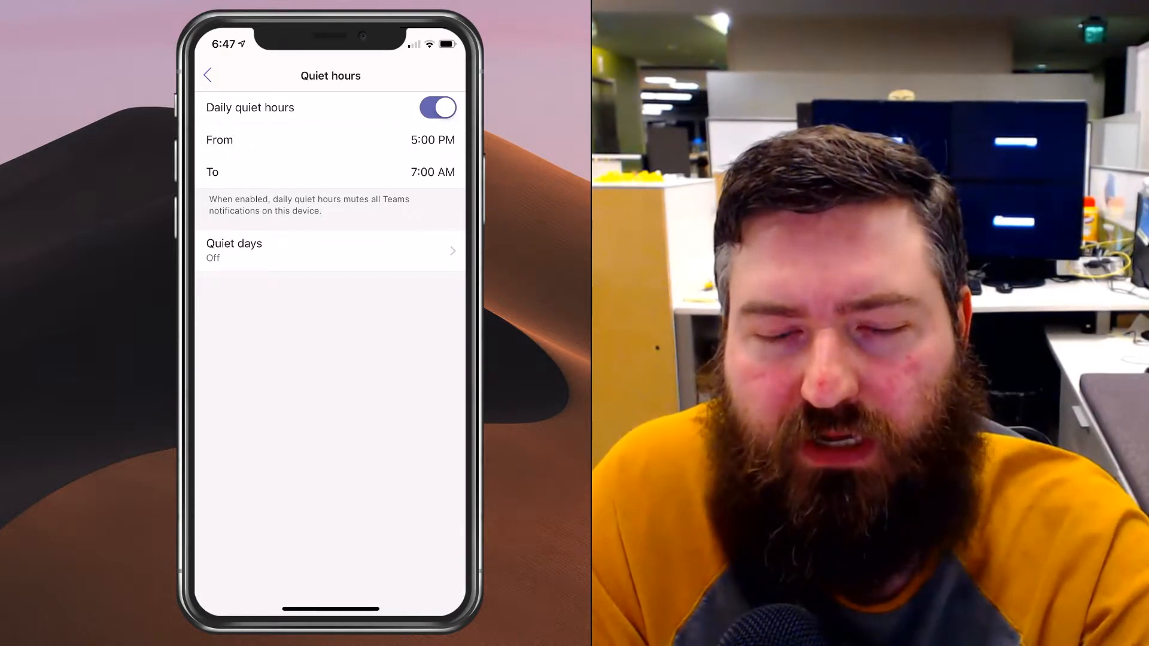
- Open the Quiet days page, where Sunday and Saturday are checked
left_click(331, 251)
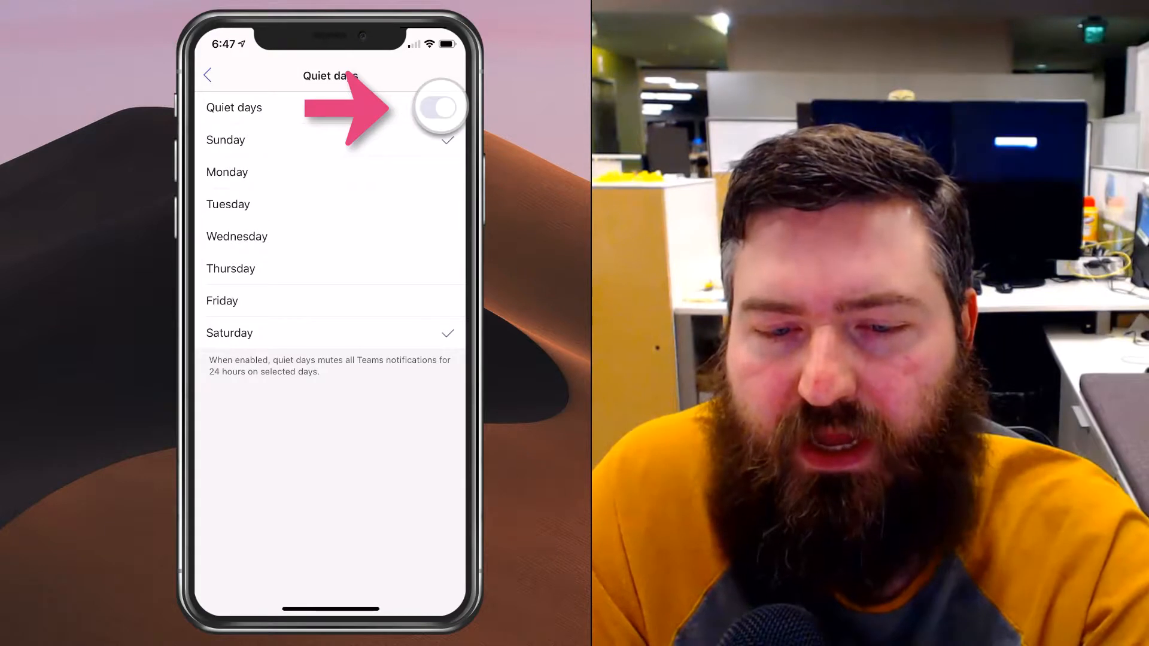
- Switch on quiet days so Sunday and Saturday are muted all day
left_click(438, 108)
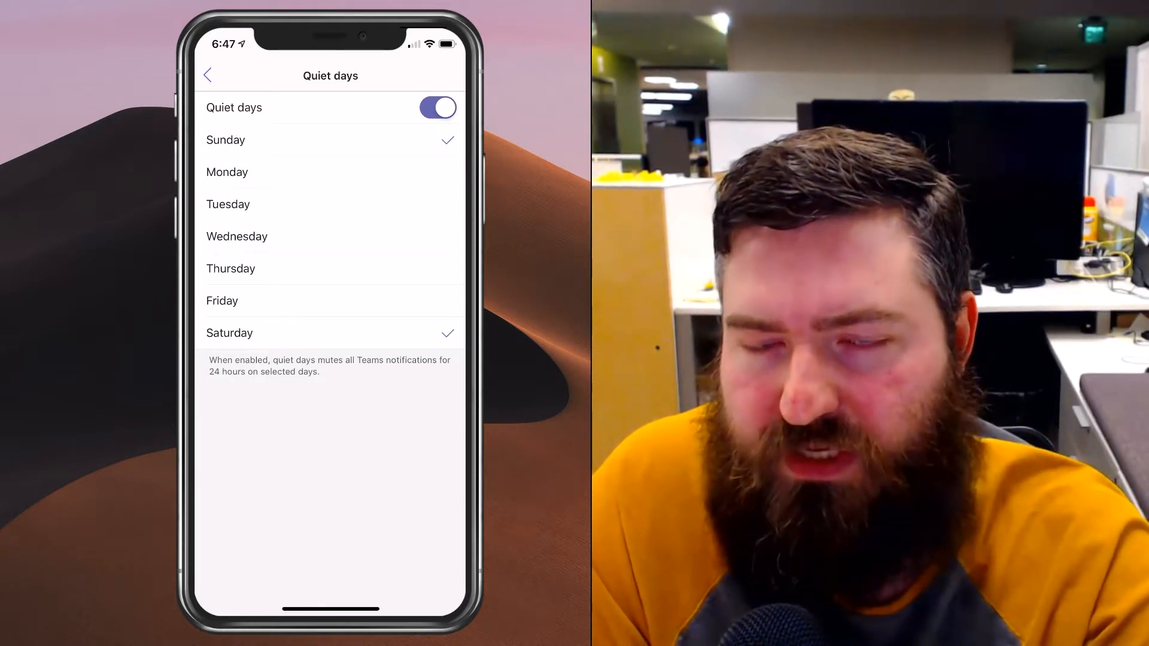
left_click(208, 76)
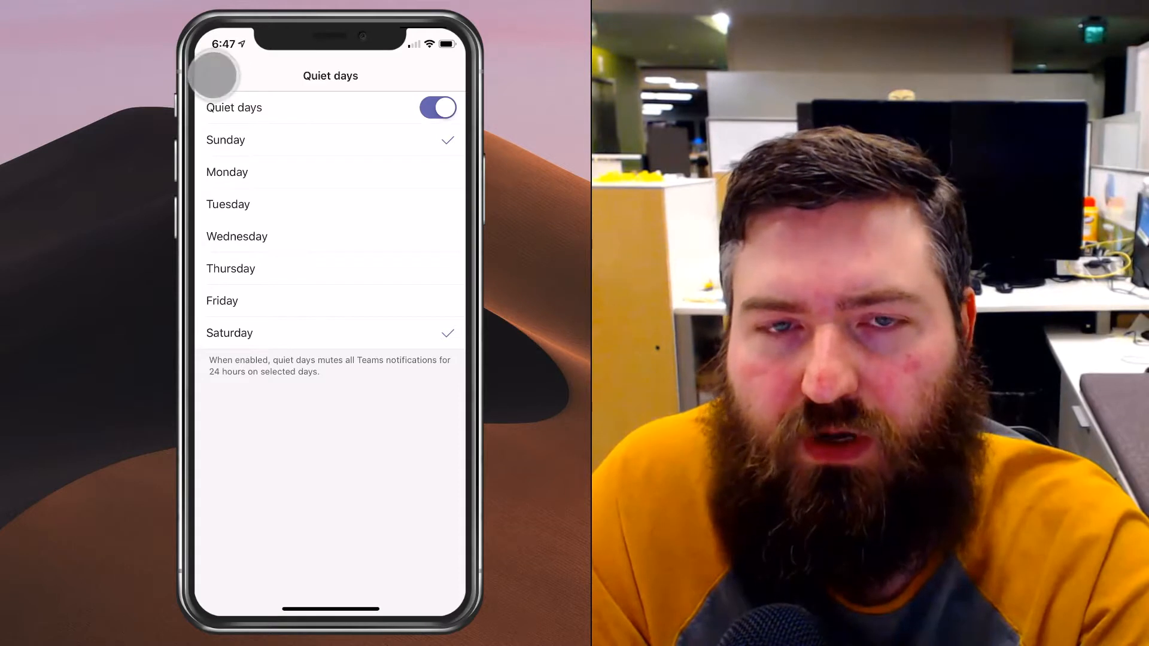
- Return to the Notifications page, now showing quiet hours until 7:00 AM and quiet days Sun, Sat
left_click(208, 76)
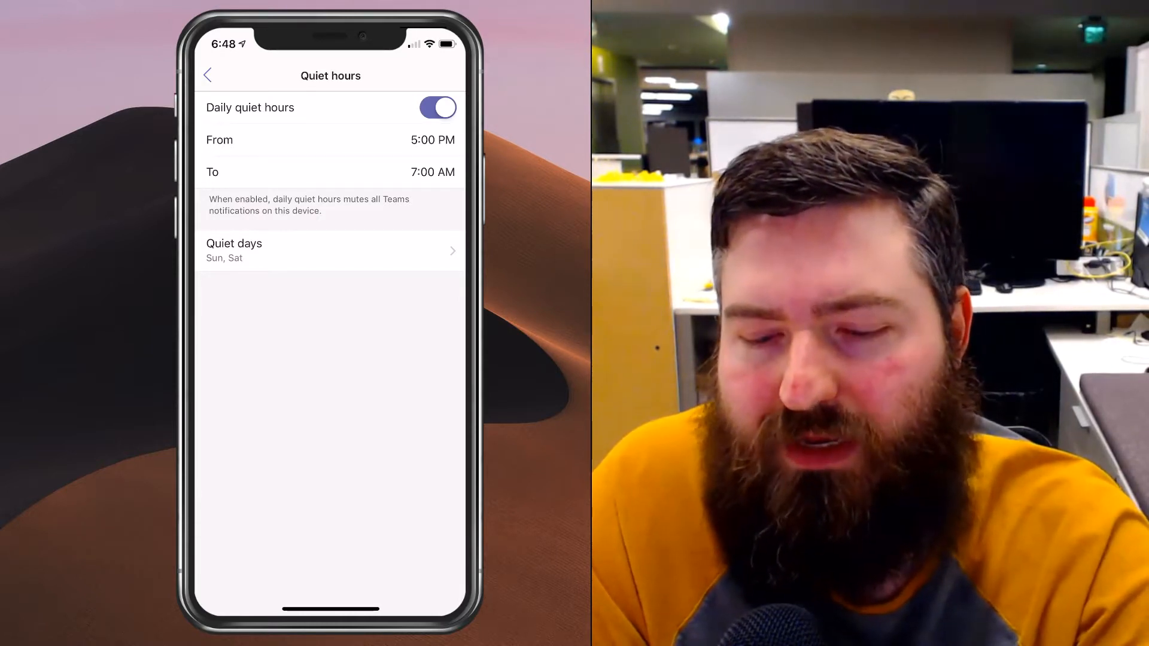
left_click(207, 75)
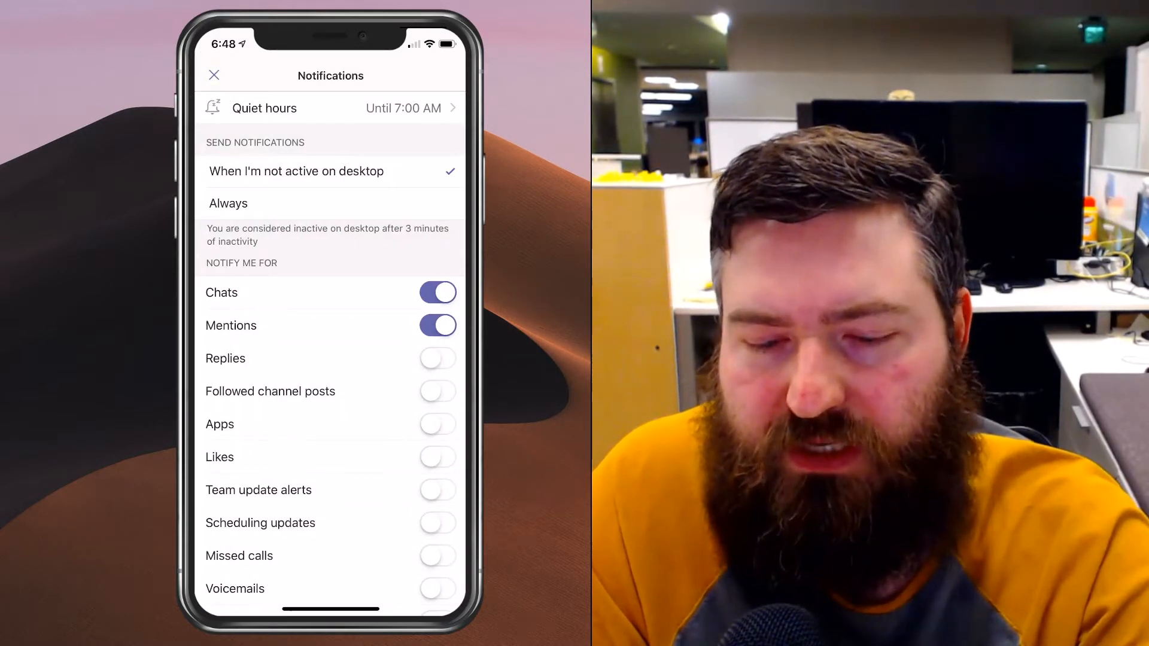